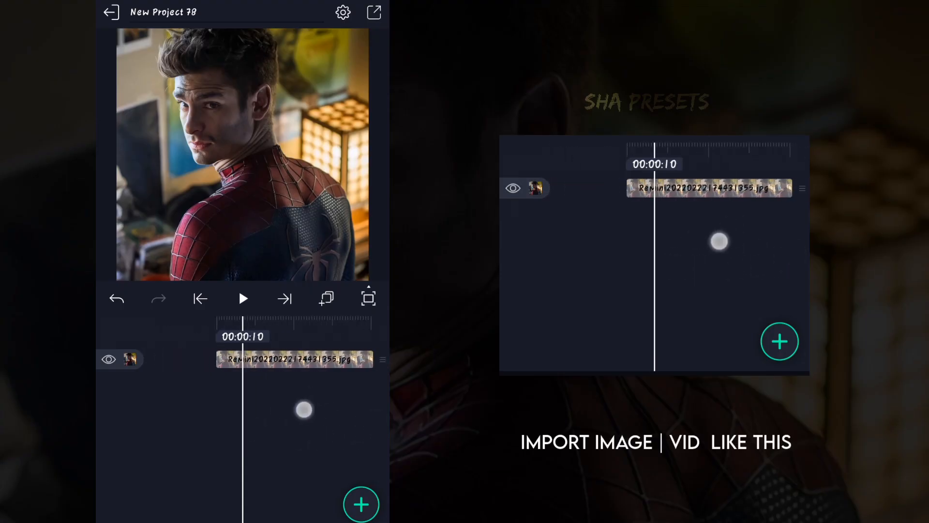
- Bring up the add-layer options over the Spider-Man photo project
click(361, 505)
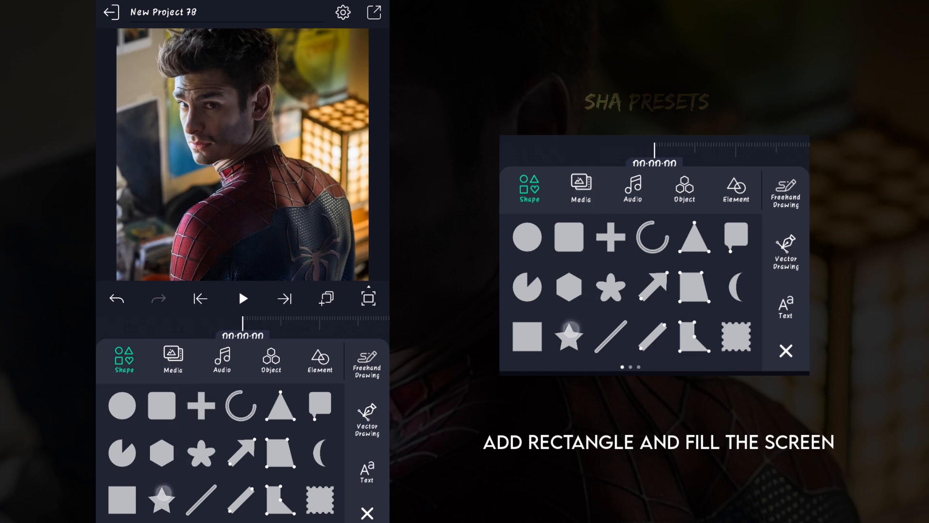
- Add a full-screen rectangle layer and give it the Copy Background effect
click(161, 405)
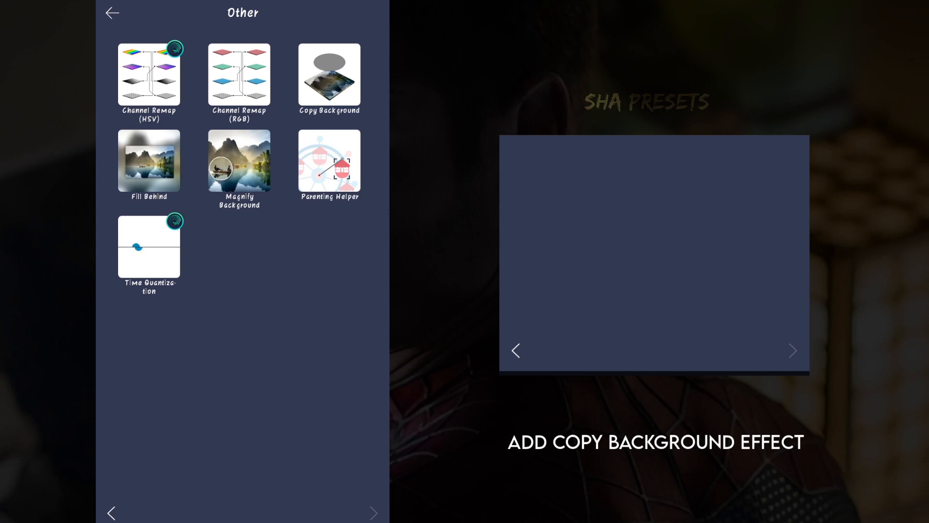
click(330, 74)
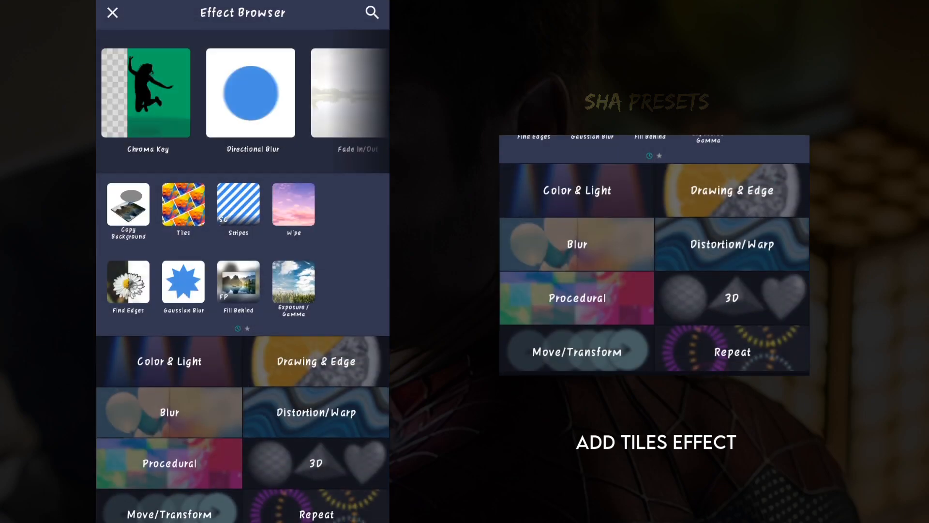
- Add a Tiles effect from Distortion/Warp with Crop 1.000 and Offset 0.000
click(315, 412)
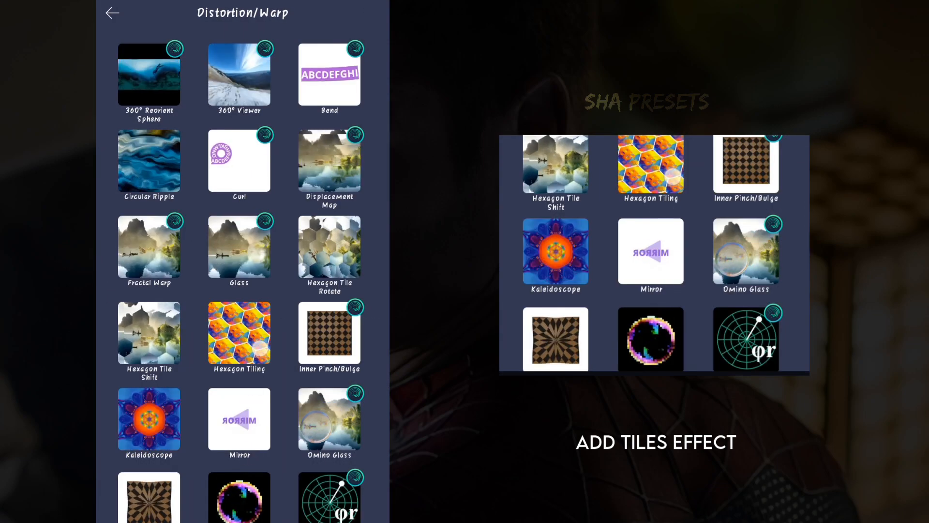
scroll(down, 3)
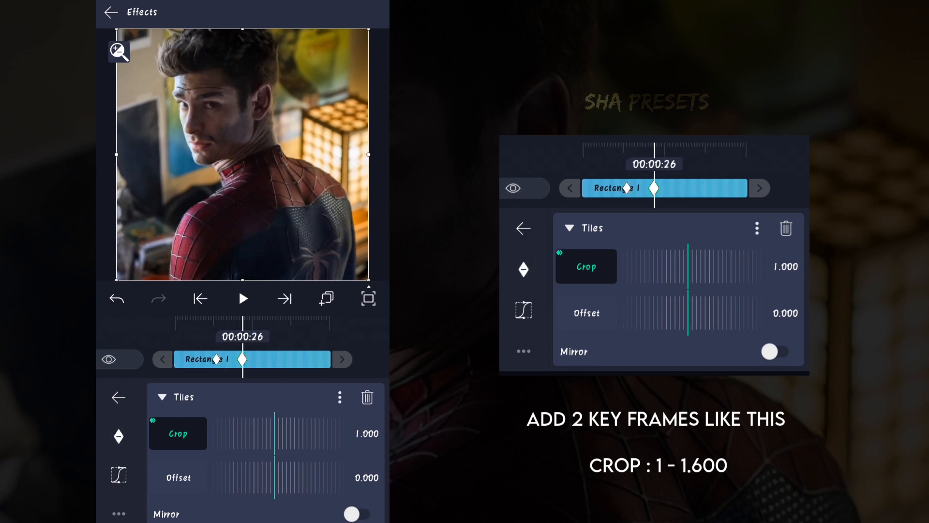
- Keyframe the Tiles Crop from 1.000 up to about 1.600 to zoom into the photo
drag(254, 434, 276, 434)
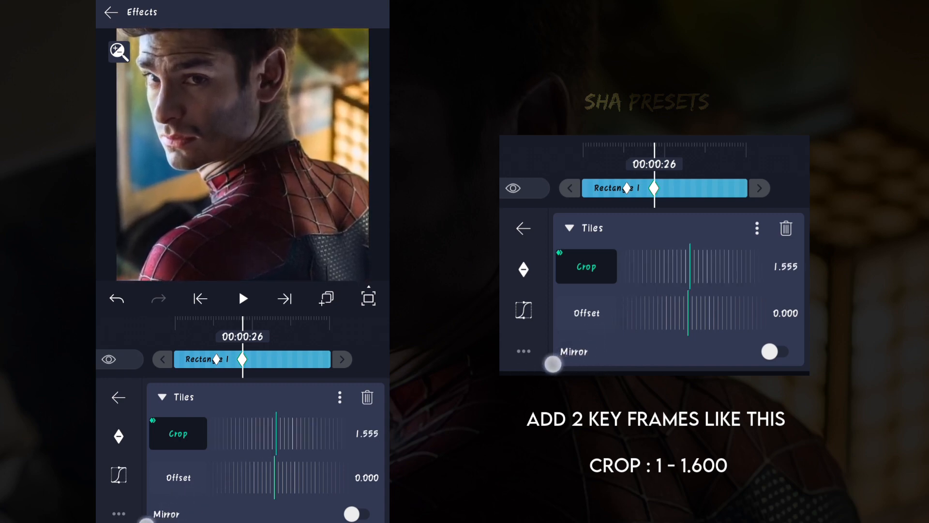
drag(267, 433, 279, 433)
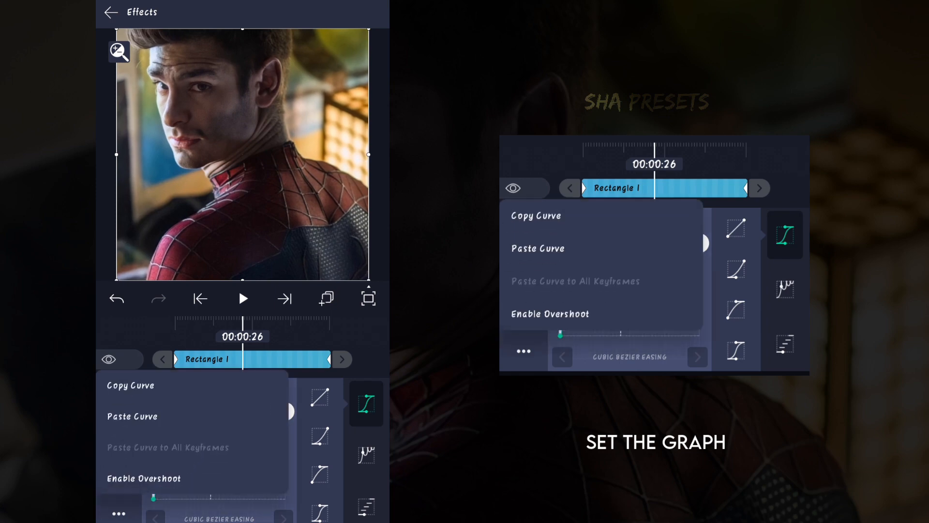
- Ease the Crop animation and add a Find Edges effect to the rectangle
click(131, 385)
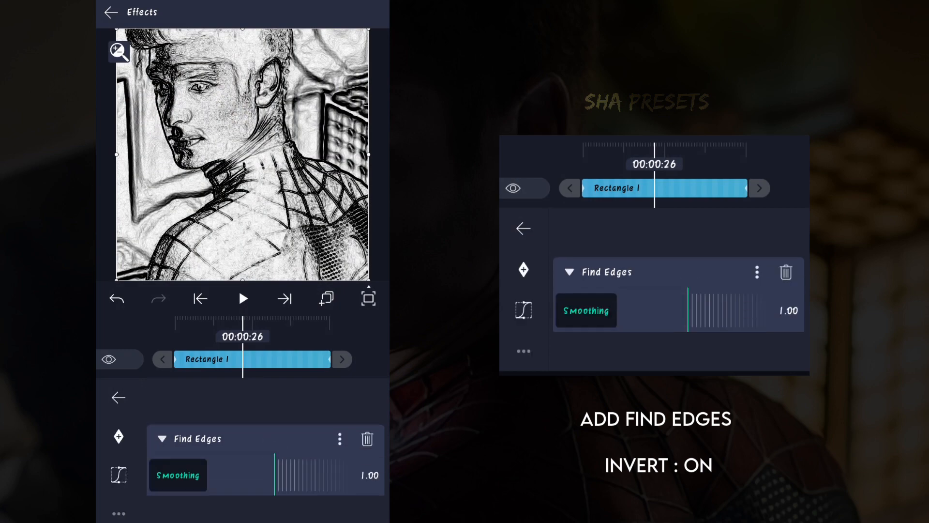
- Invert the Find Edges result and return to the rectangle's layer settings
click(362, 514)
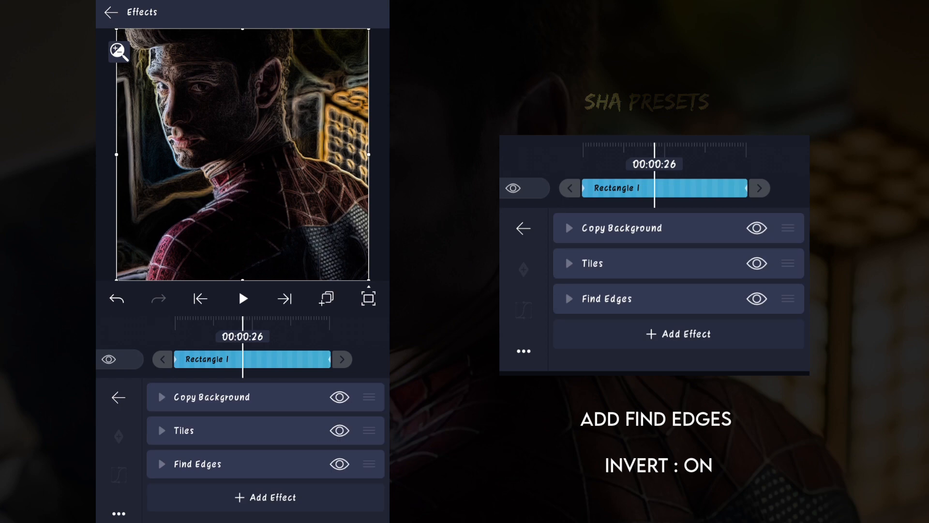
click(108, 12)
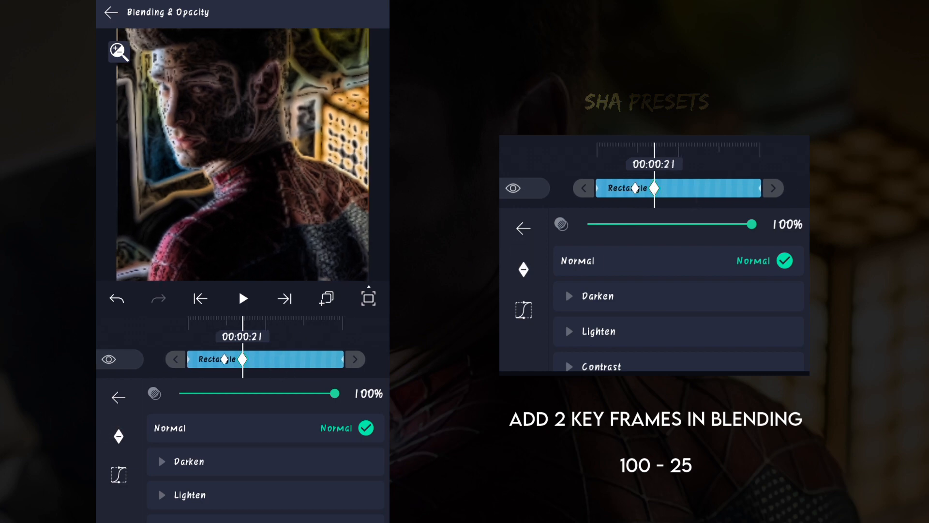
- Keyframe the rectangle's opacity fading from 100% down to 25%
drag(334, 393, 204, 393)
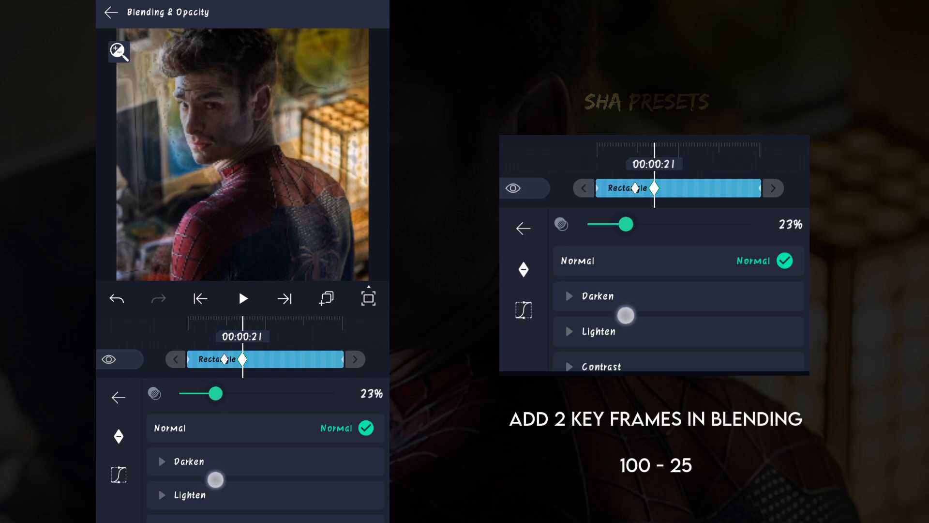
drag(212, 393, 221, 393)
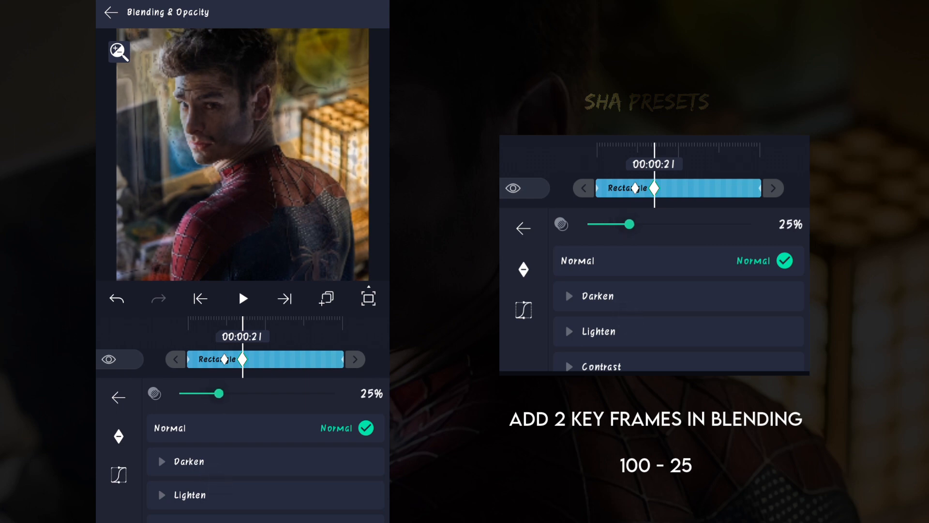
drag(221, 393, 319, 393)
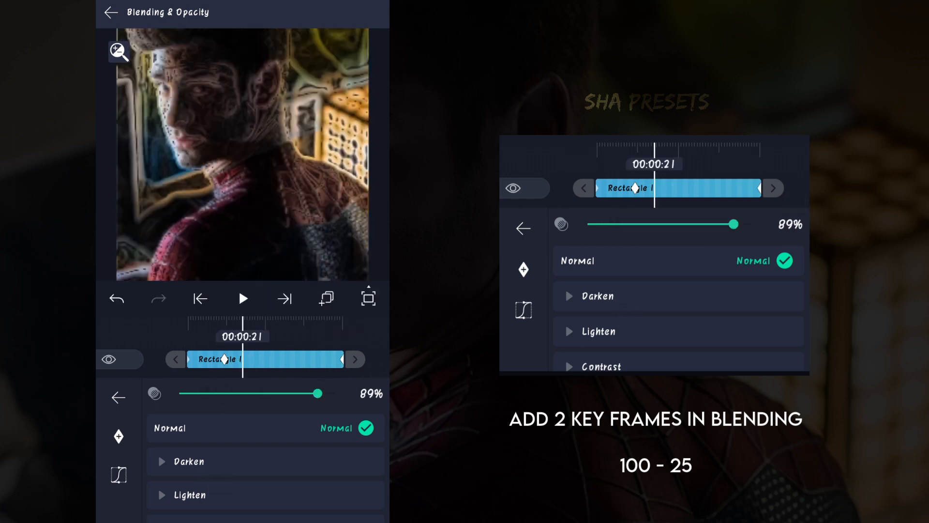
drag(319, 393, 295, 393)
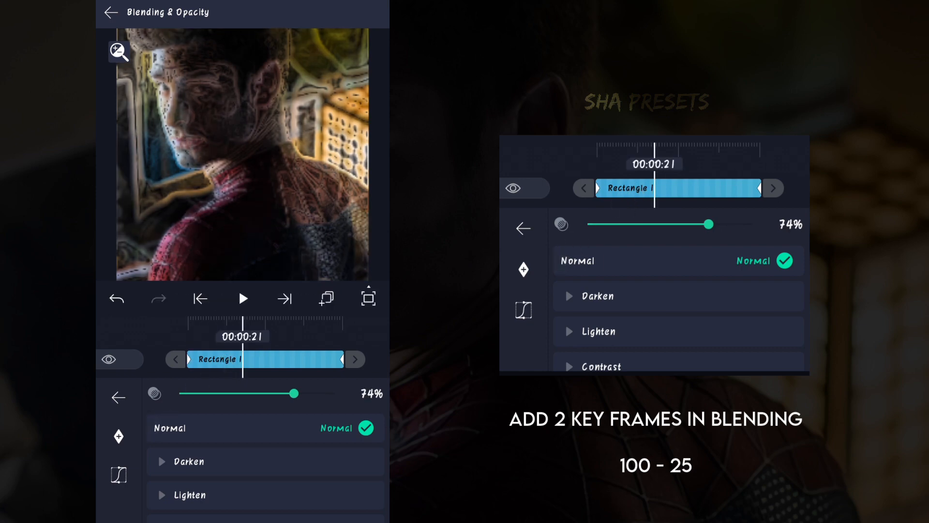
- Set the rectangle's blend mode to Screen and return to the timeline
click(189, 461)
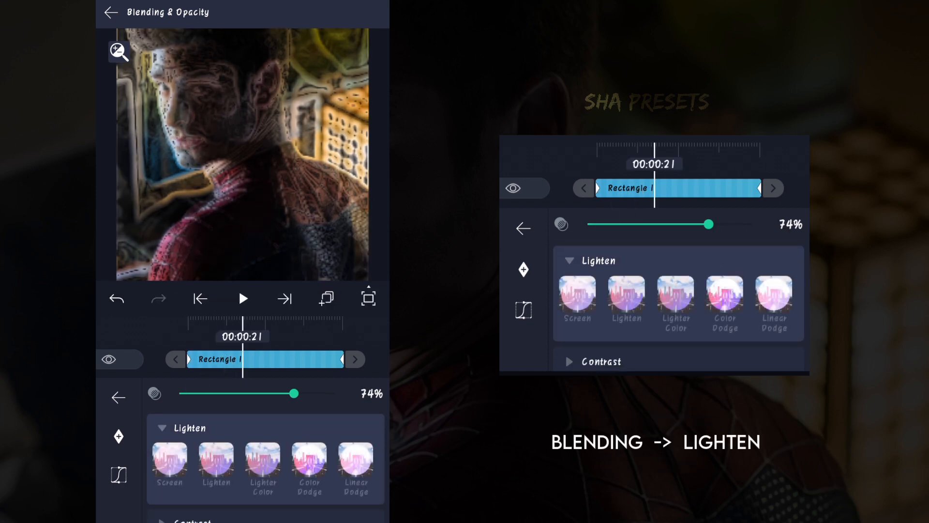
click(168, 463)
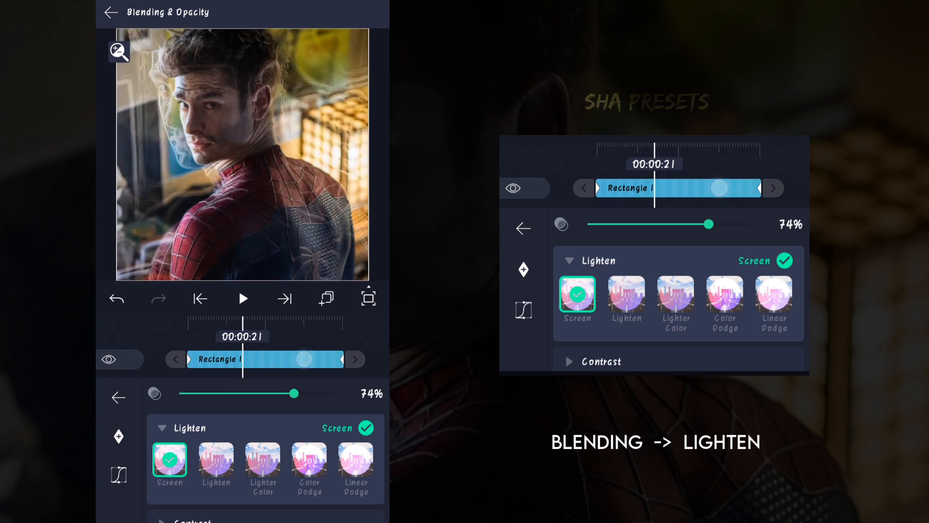
click(109, 13)
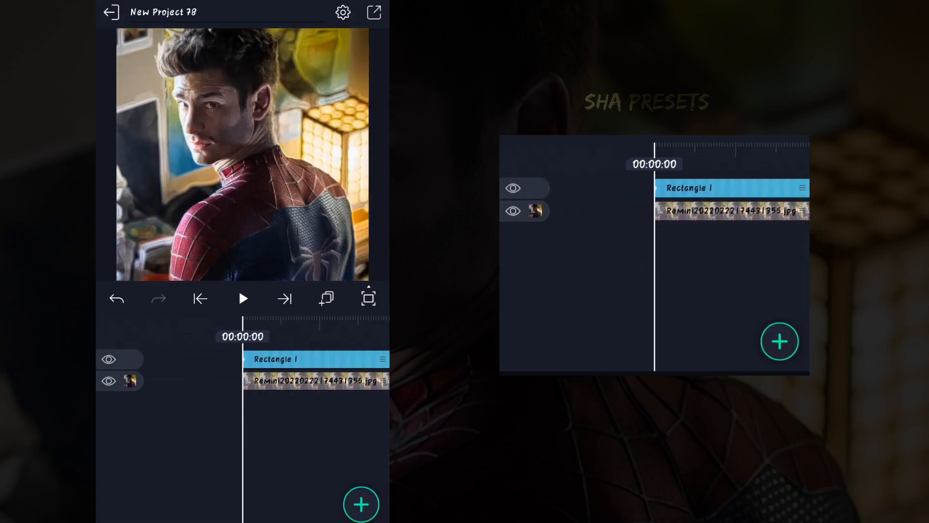